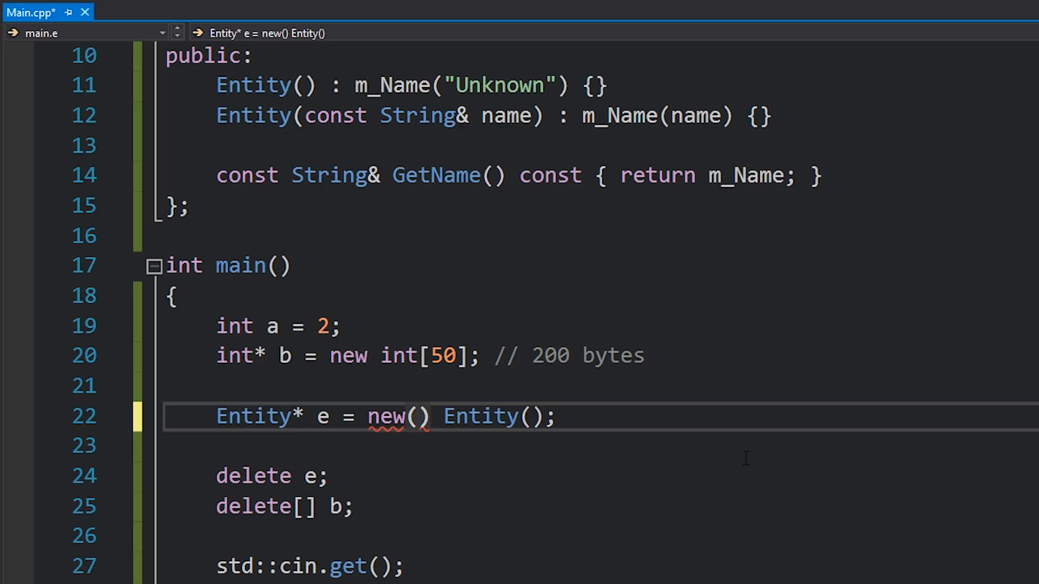
text(b)
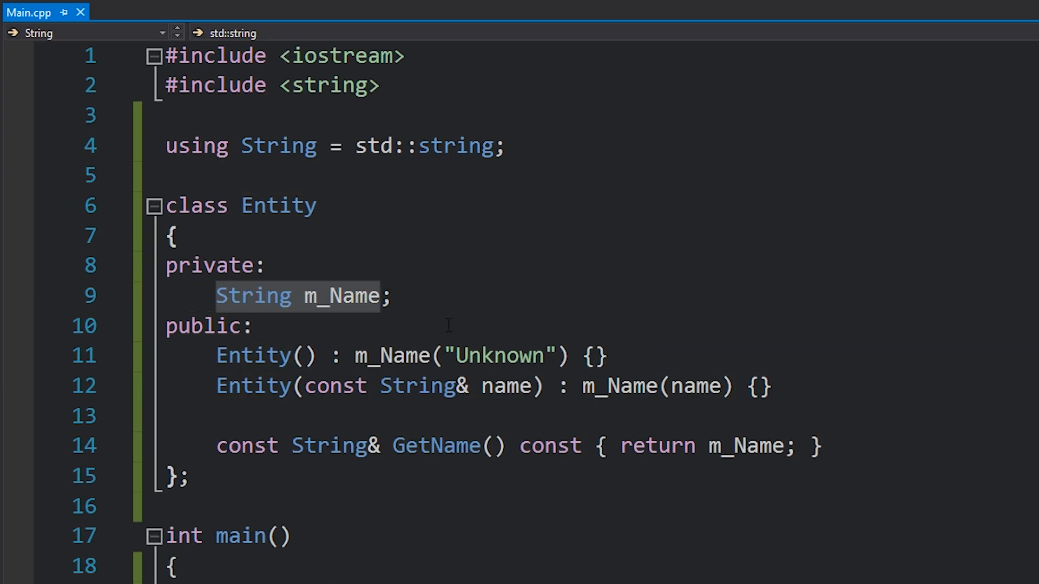
scroll(down, 3)
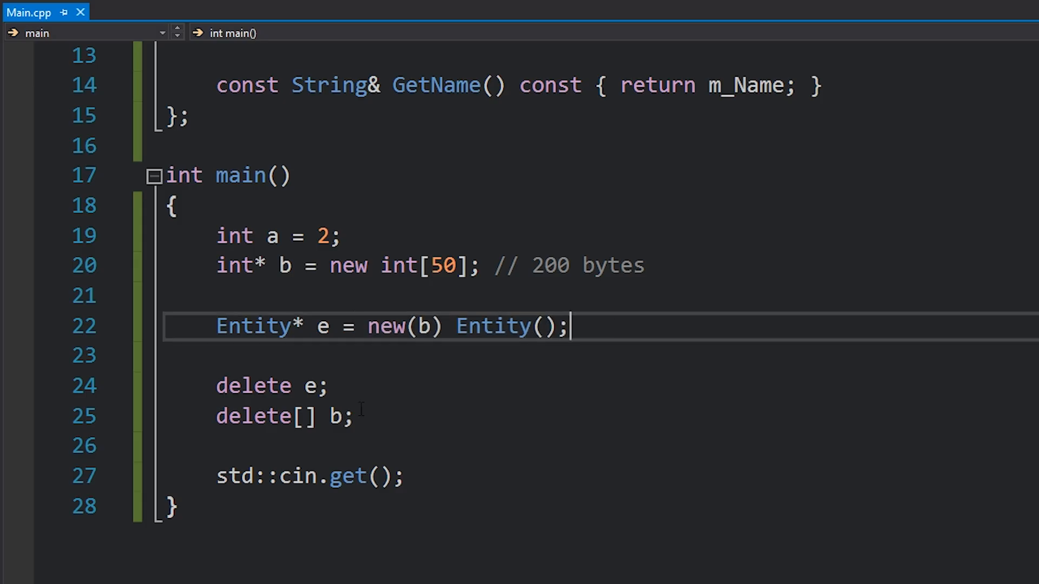